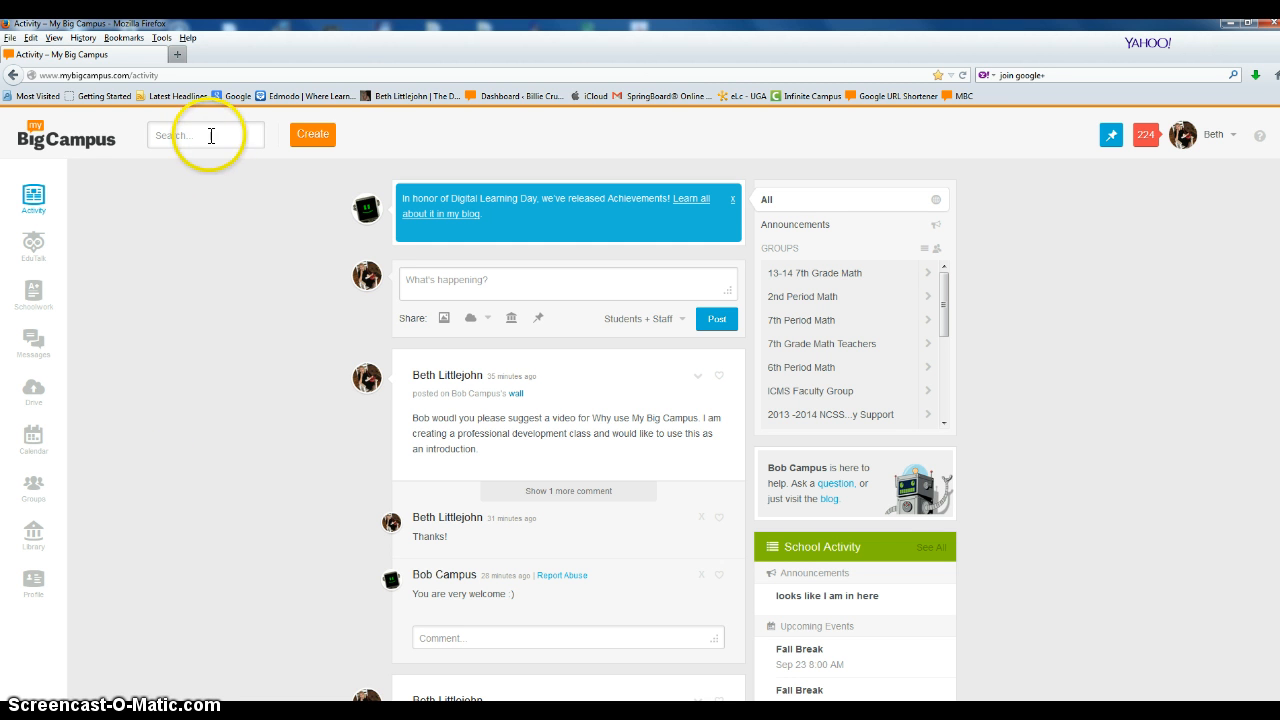
mouse_move(225, 211)
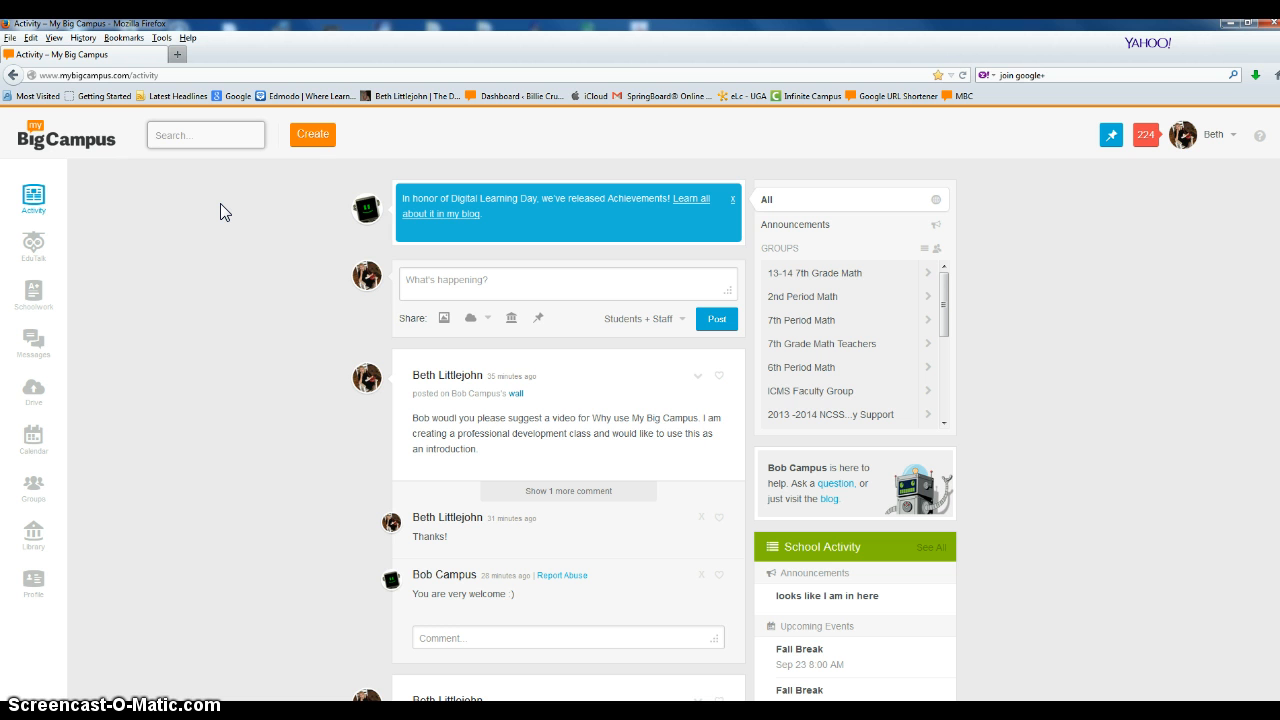
type("Bre")
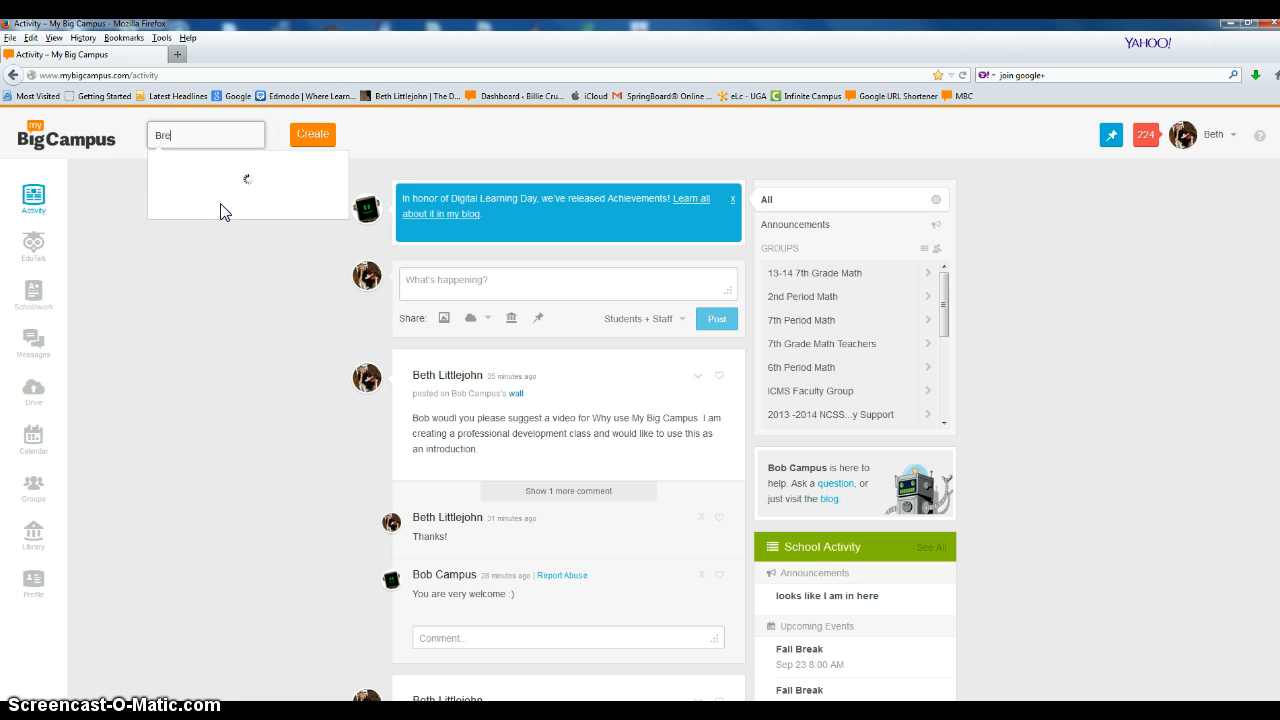
type("Beth Littlejohn")
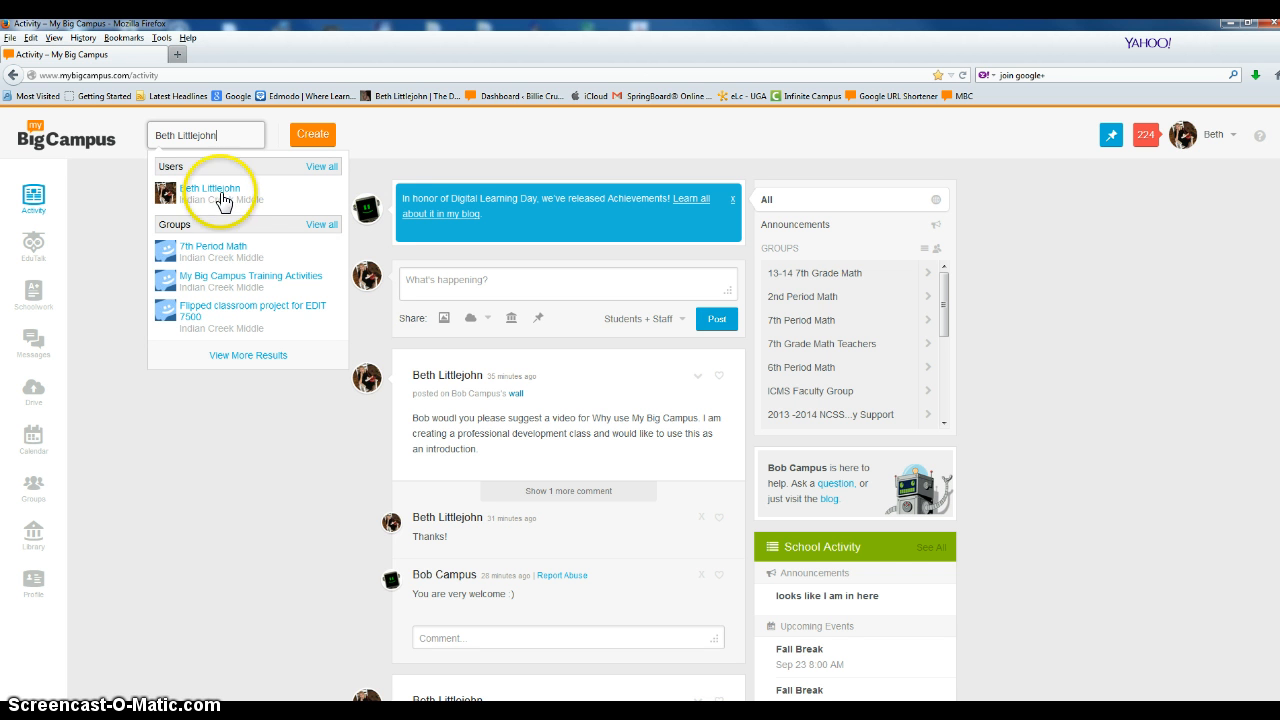
left_click(211, 193)
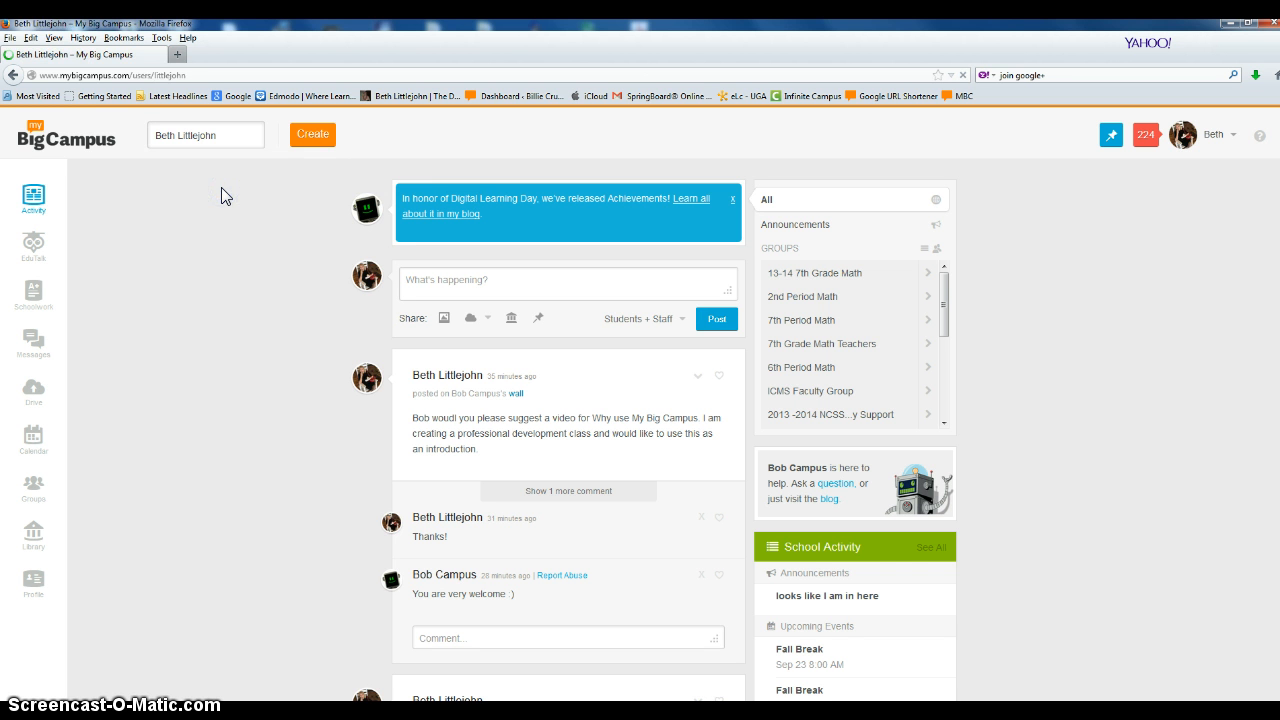
Step: From Beth Littlejohn's Groups list, open the My Big Campus Professional Development Course group
left_click(33, 585)
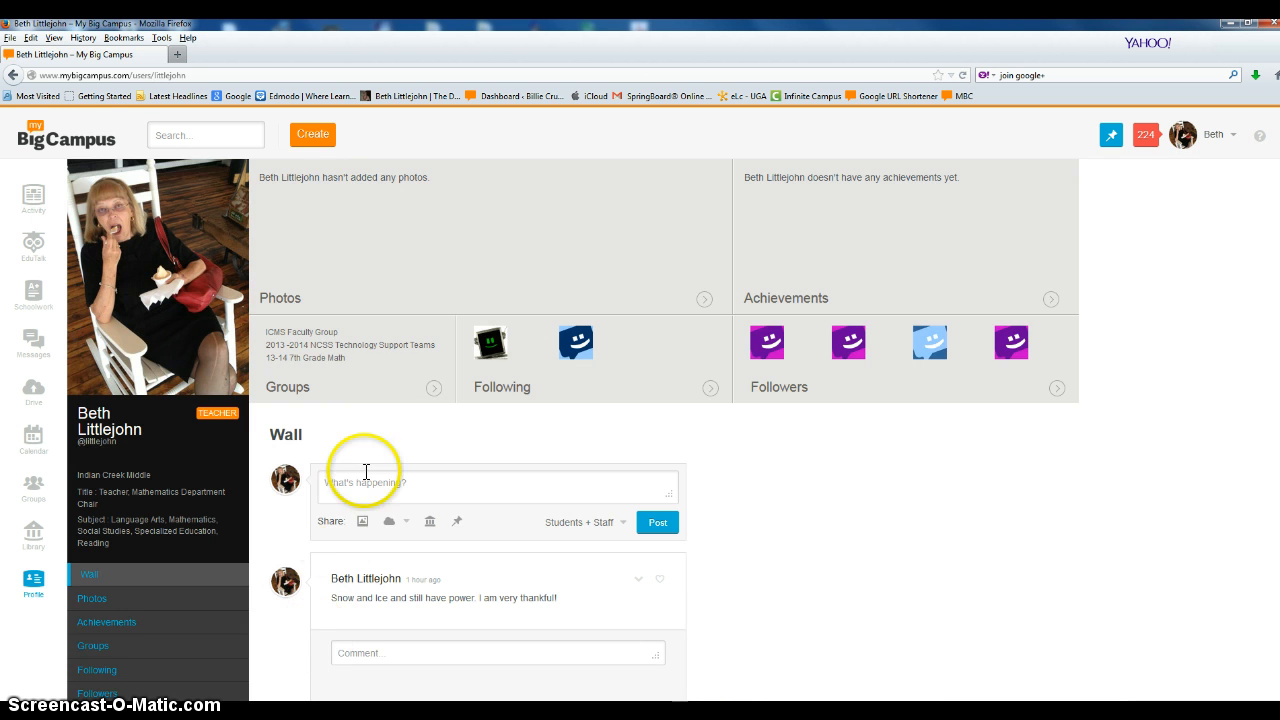
mouse_move(318, 393)
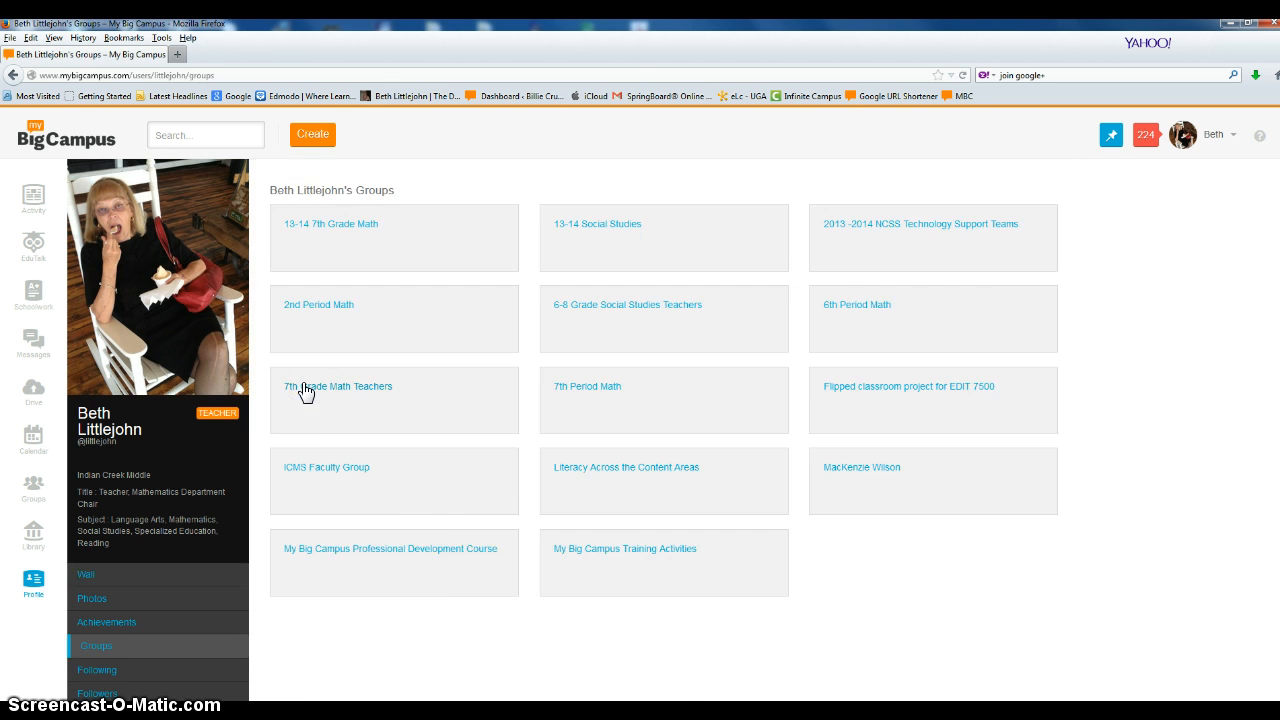
mouse_move(424, 558)
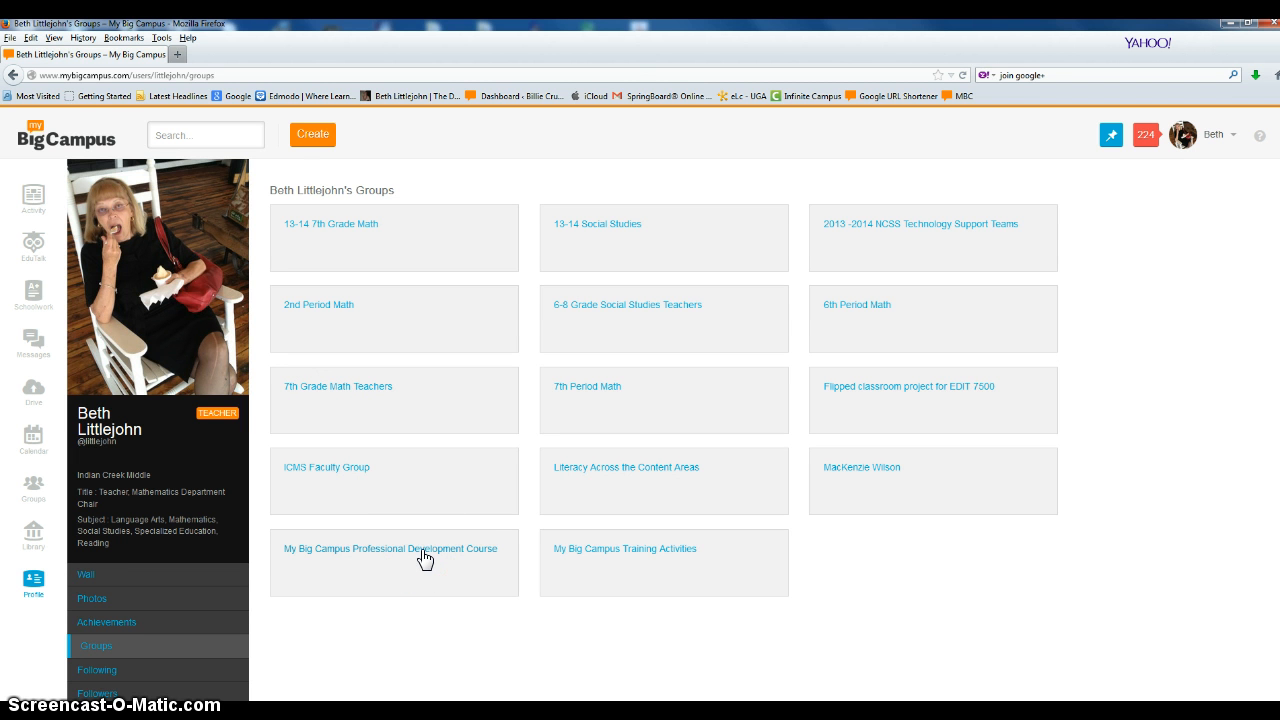
left_click(390, 548)
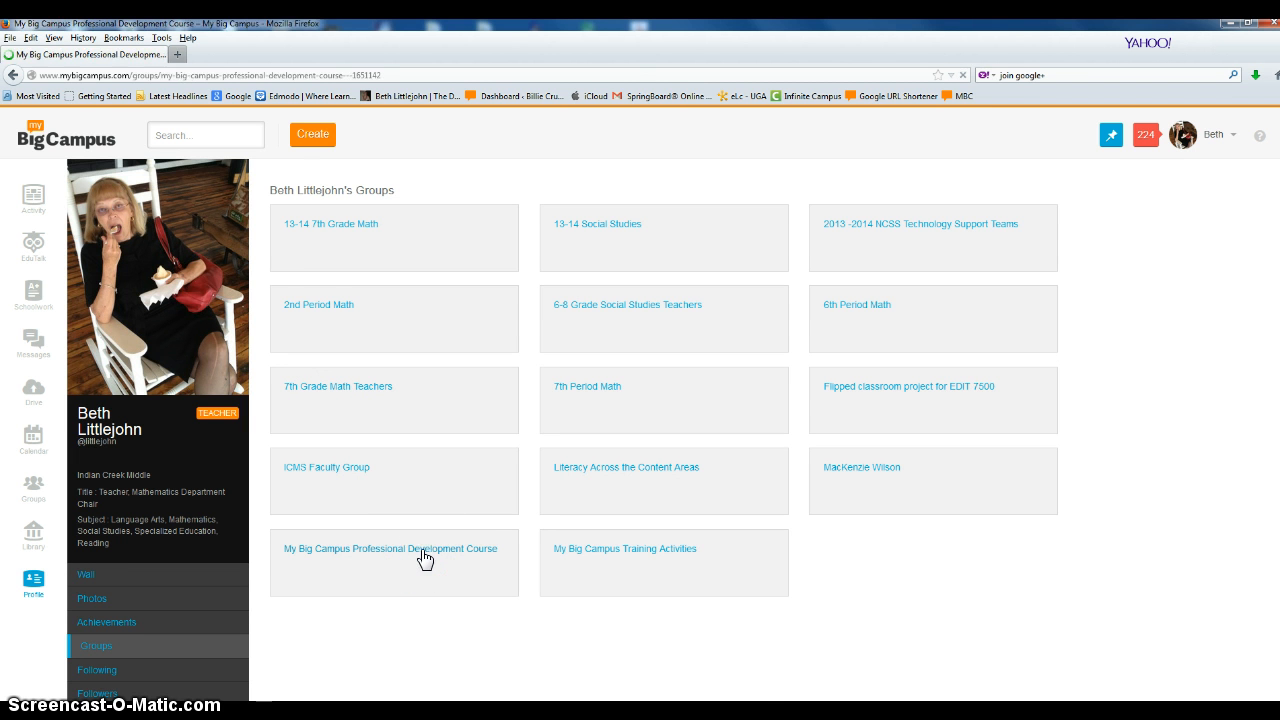
Step: Load the course group's Home page and bring up its list of five course pages
left_click(389, 548)
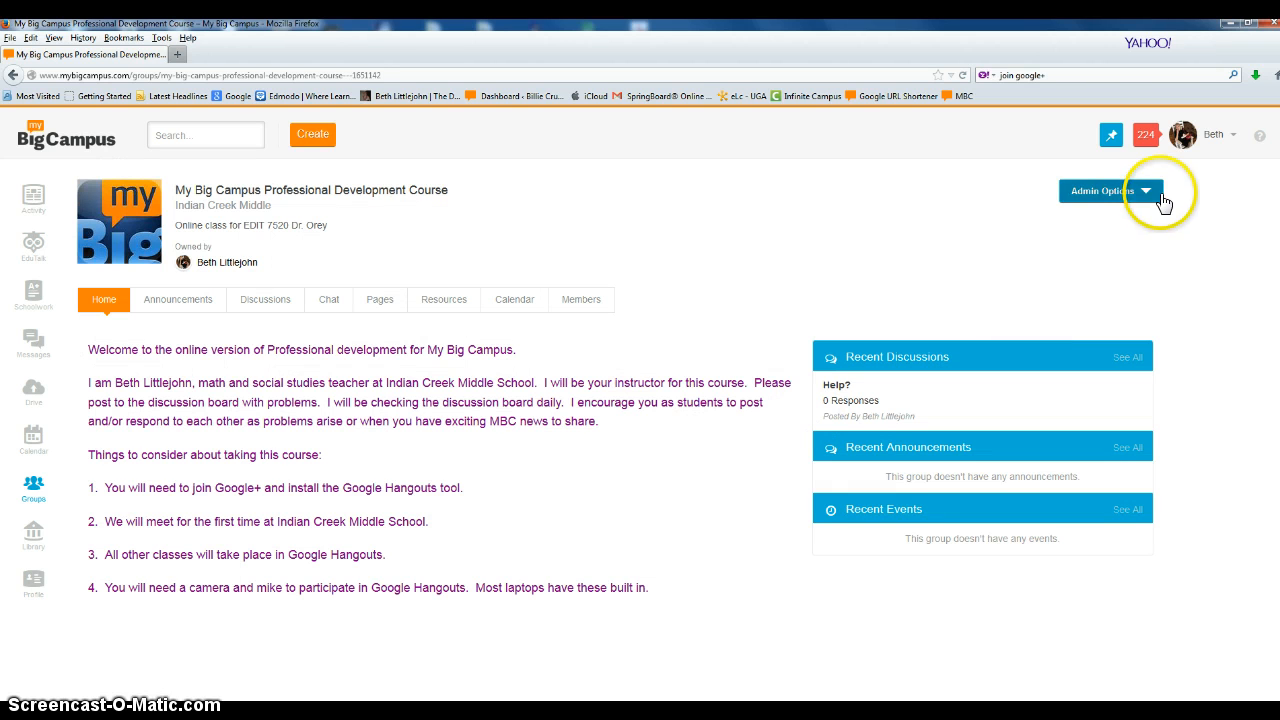
mouse_move(1008, 189)
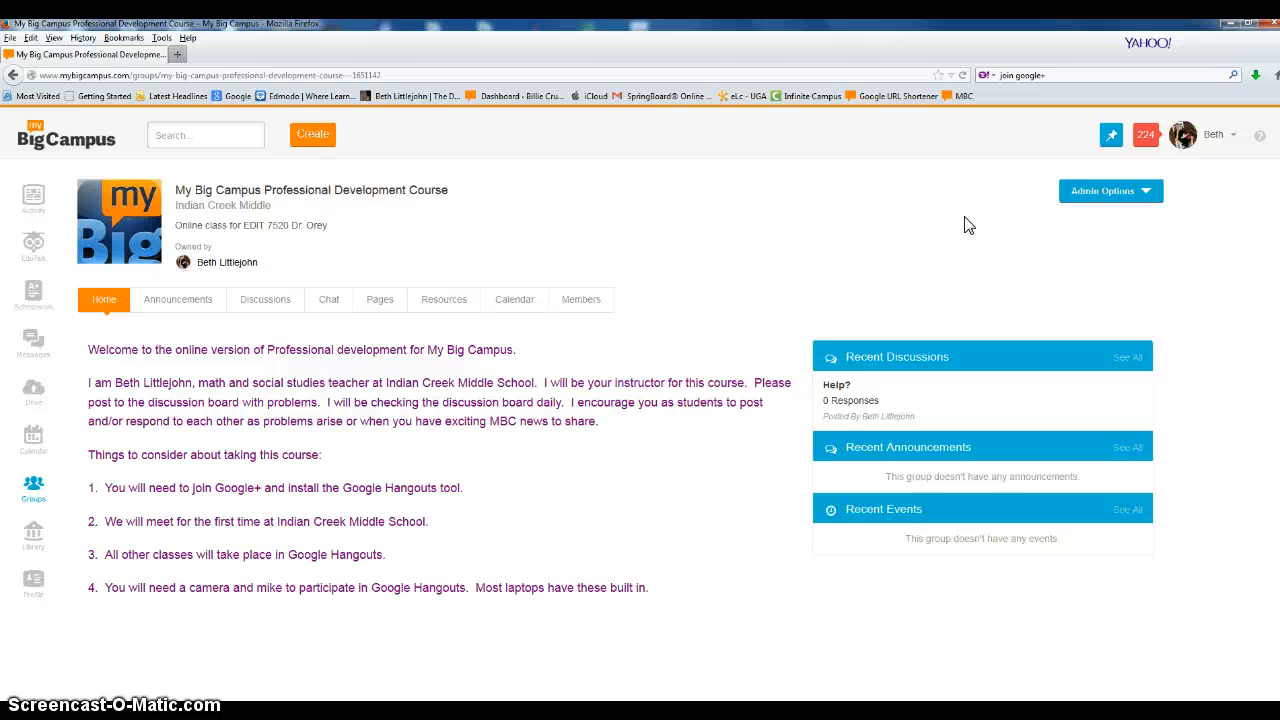
left_click(990, 248)
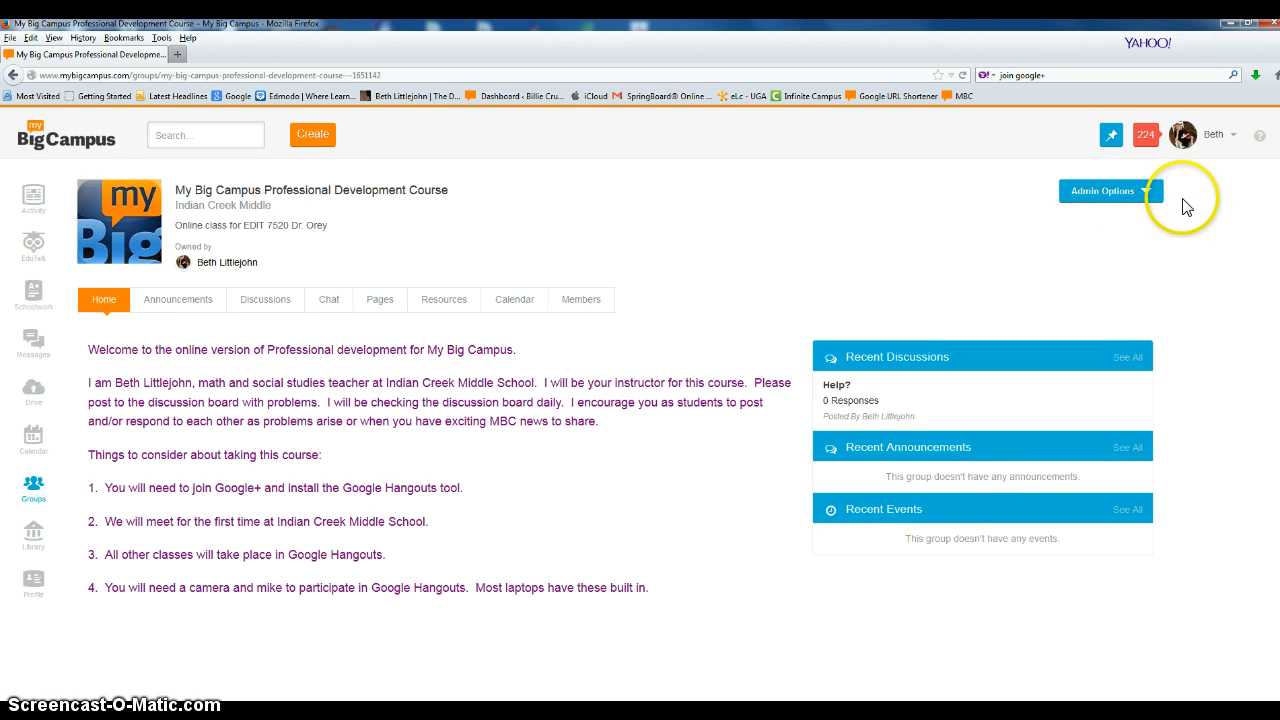
mouse_move(1204, 210)
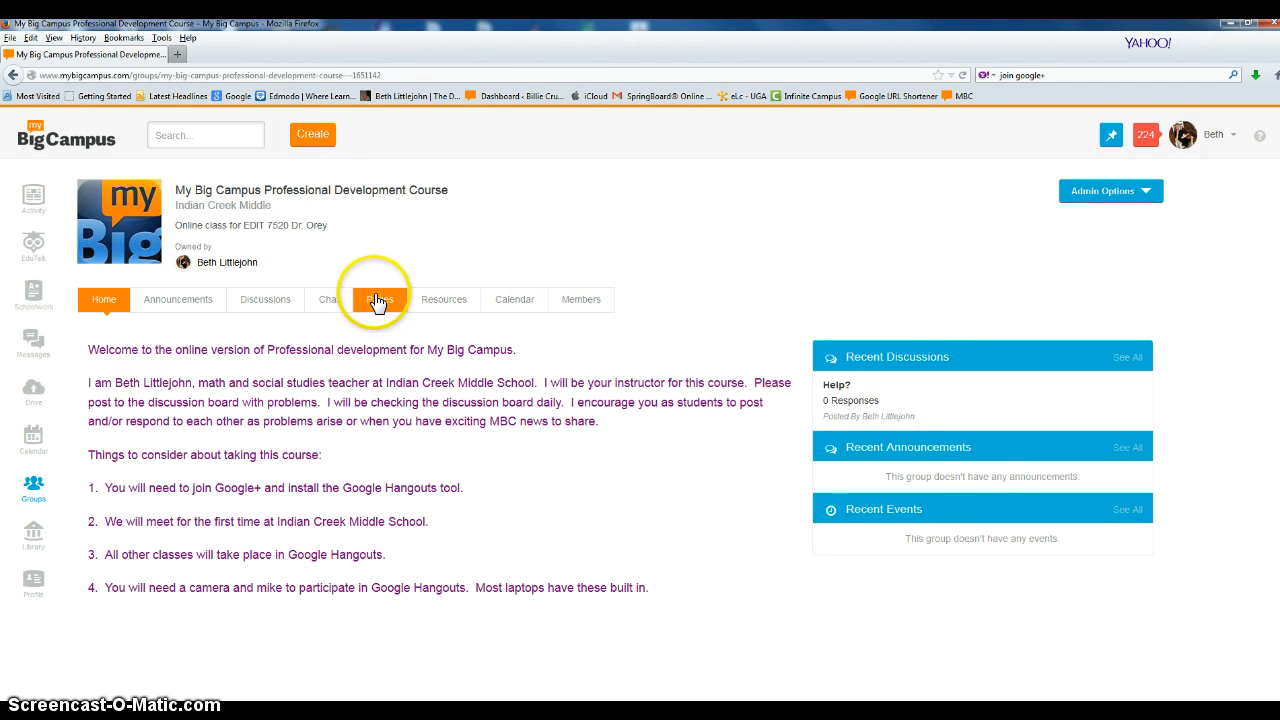
left_click(379, 299)
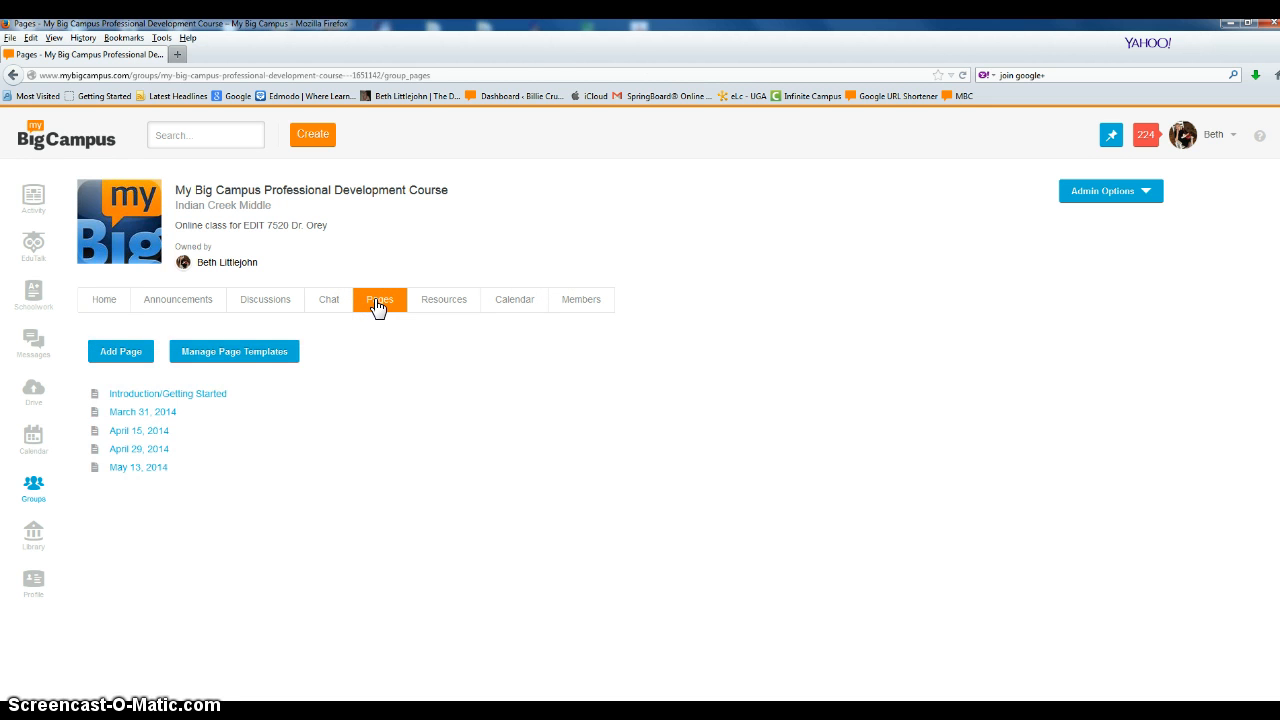
left_click(167, 393)
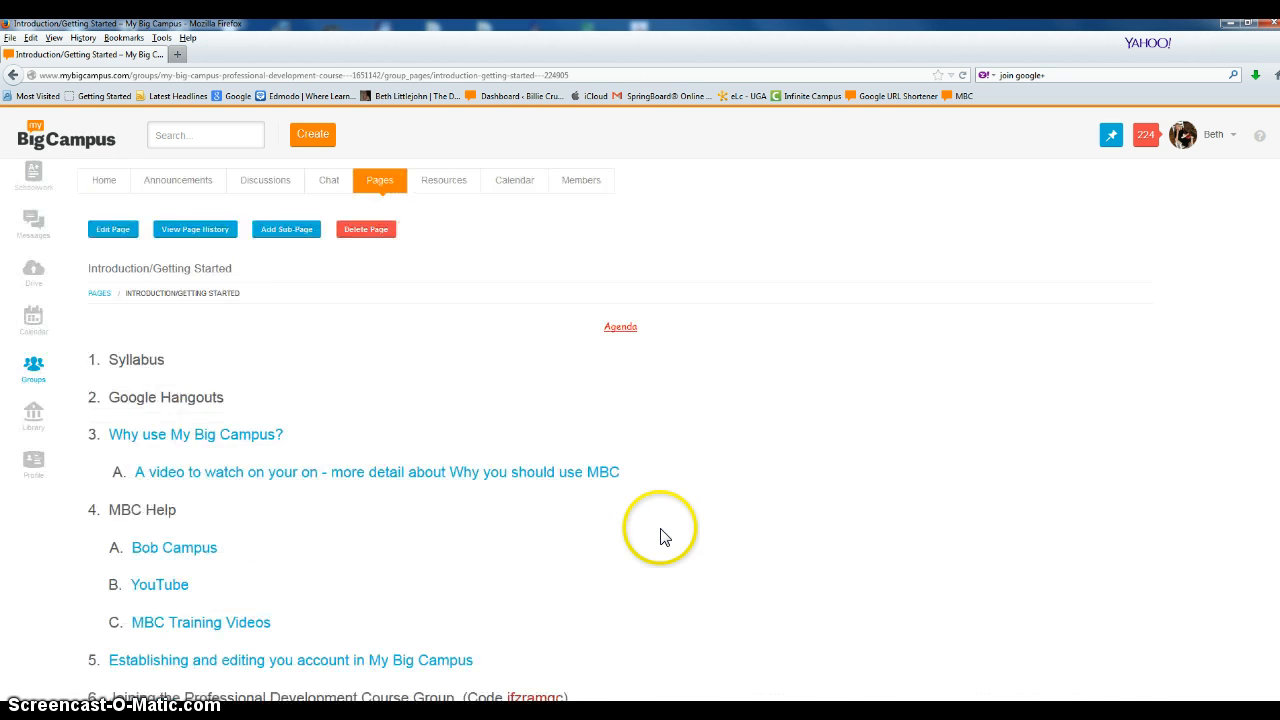
scroll("down", 3)
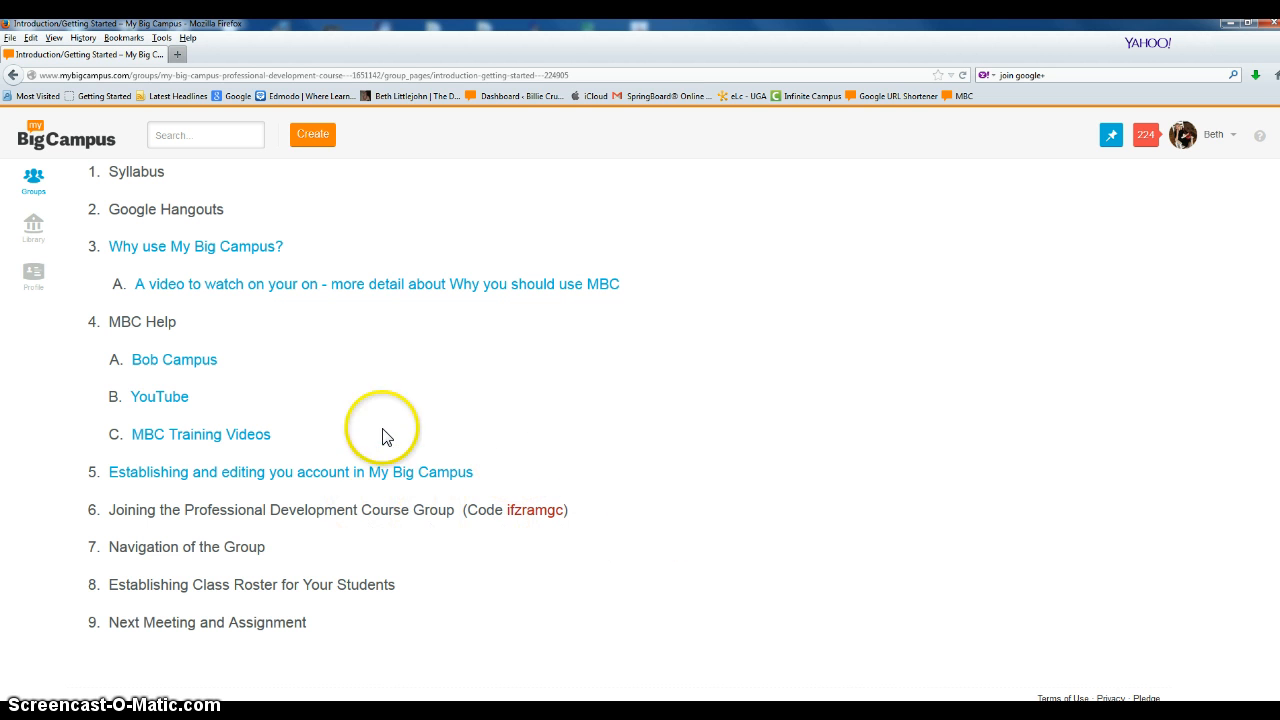
mouse_move(331, 541)
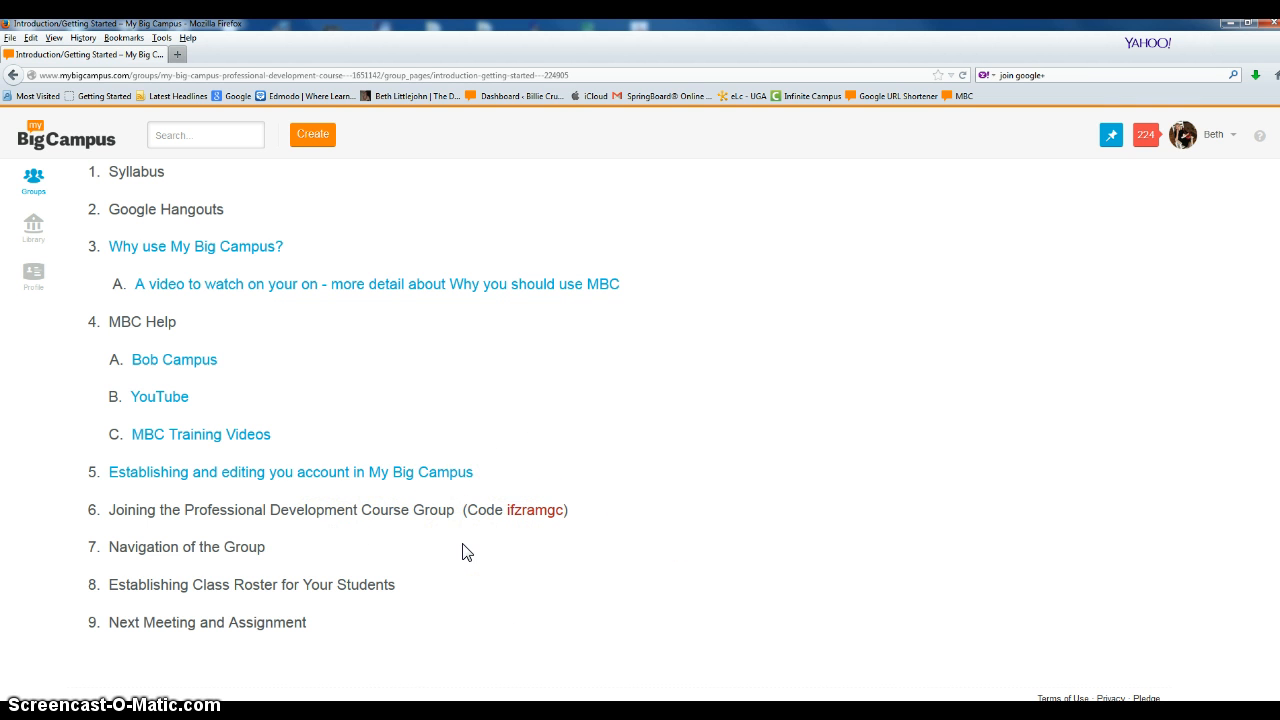
mouse_move(335, 525)
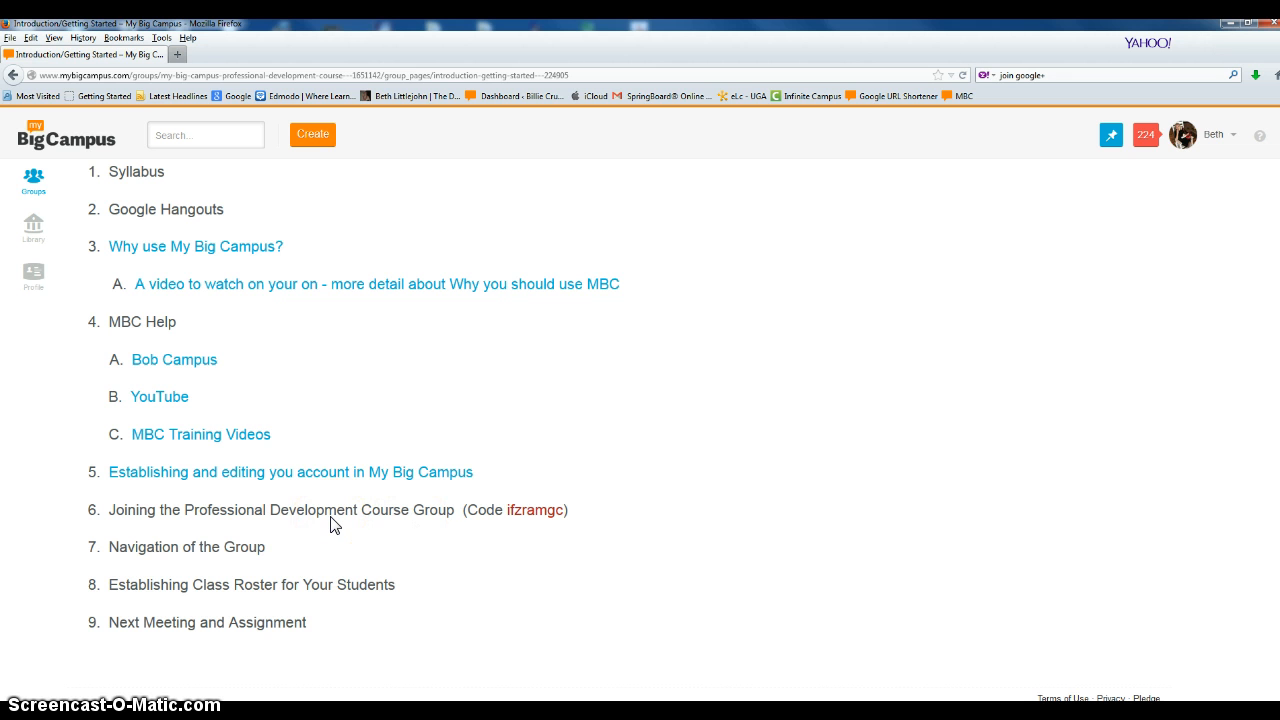